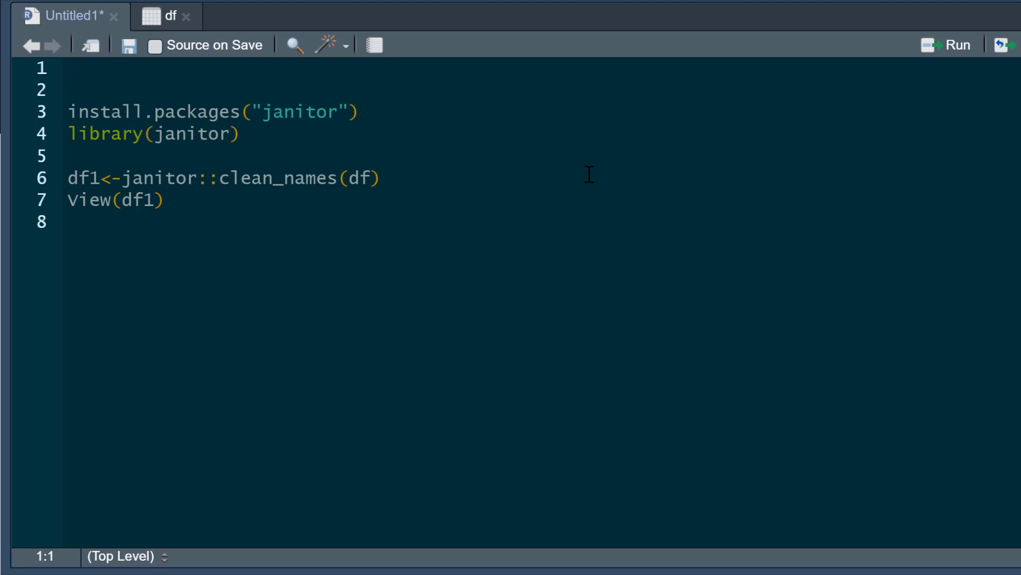
pyautogui.moveTo(229, 40)
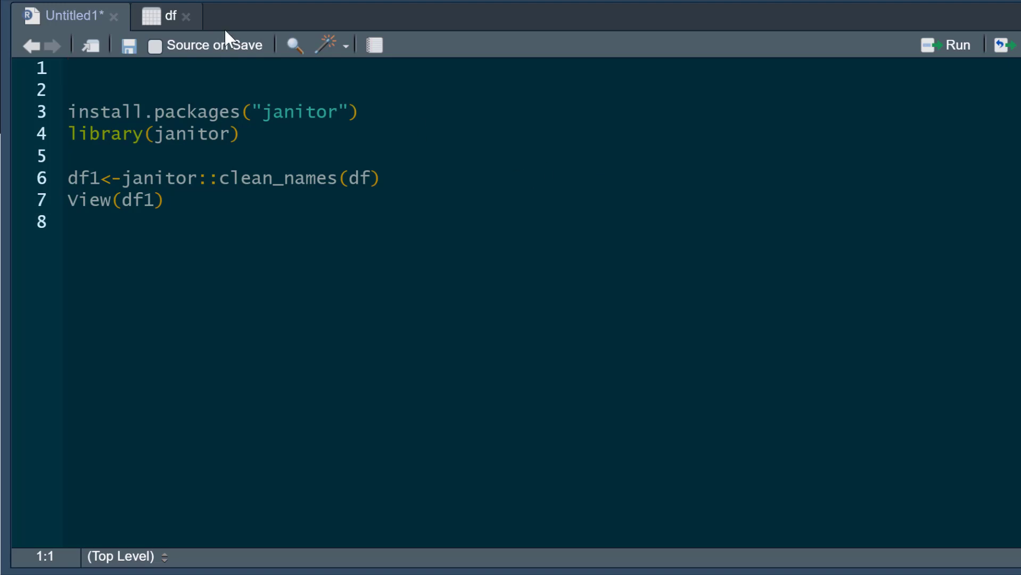
# Bring up the df table showing messy columns like Age.In.Years and # of jobs
pyautogui.click(168, 16)
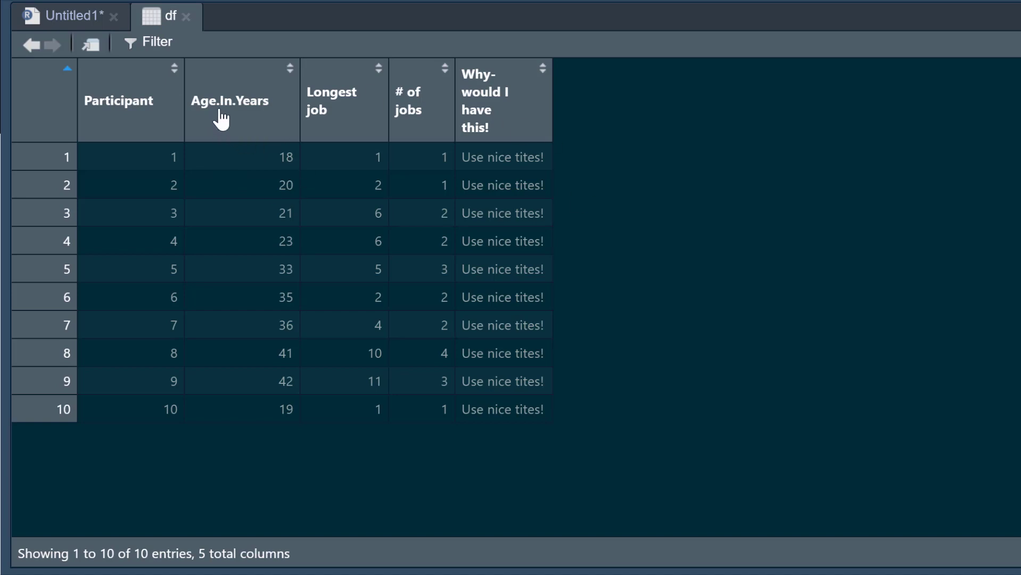
pyautogui.moveTo(250, 123)
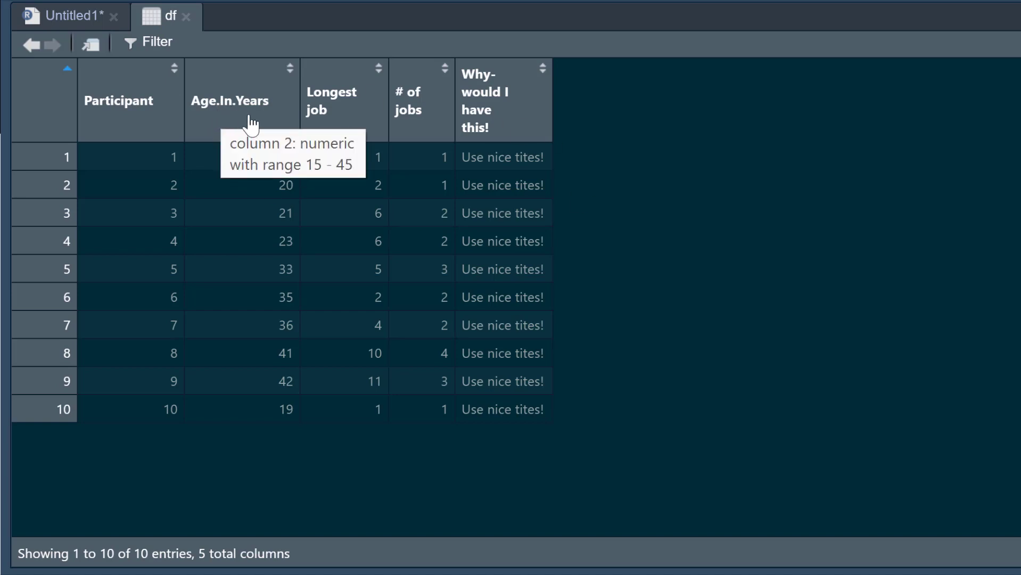
pyautogui.moveTo(381, 95)
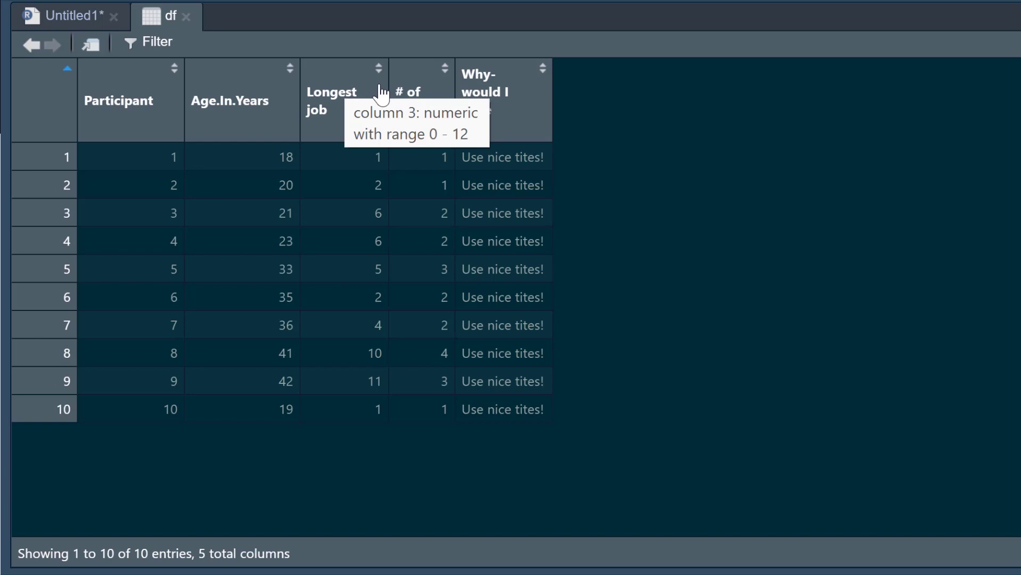
pyautogui.moveTo(897, 142)
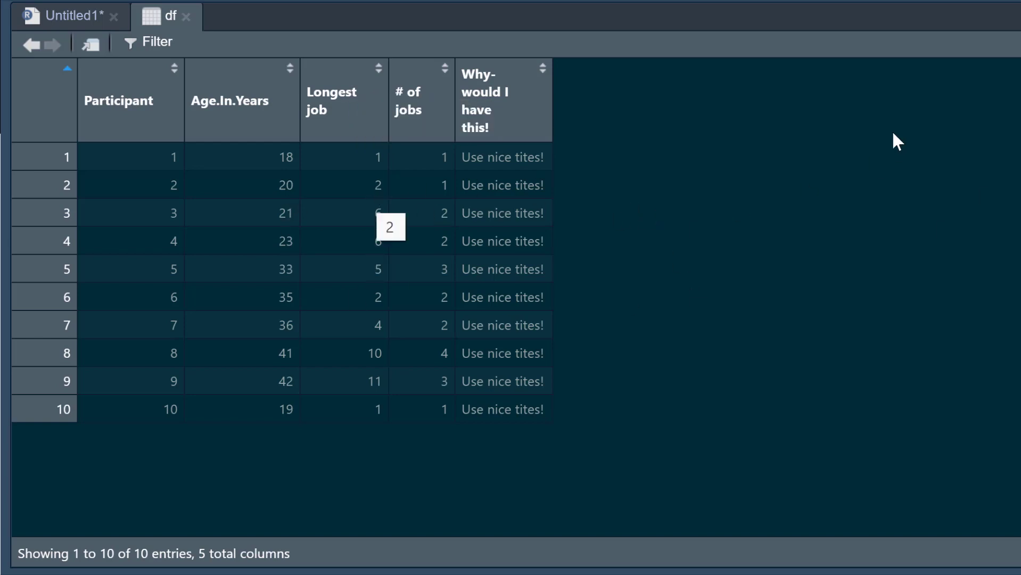
pyautogui.moveTo(422, 98)
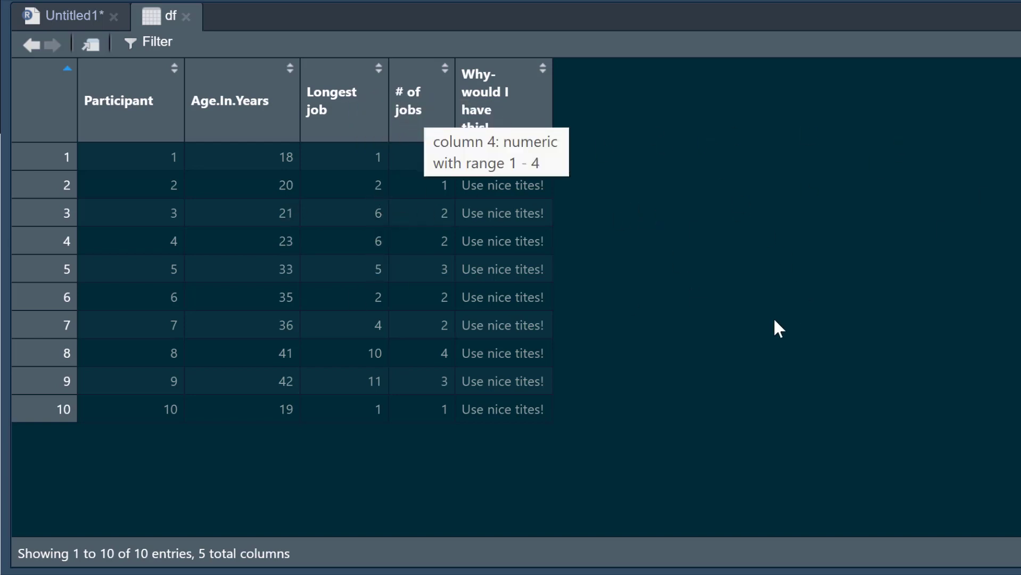
pyautogui.moveTo(504, 85)
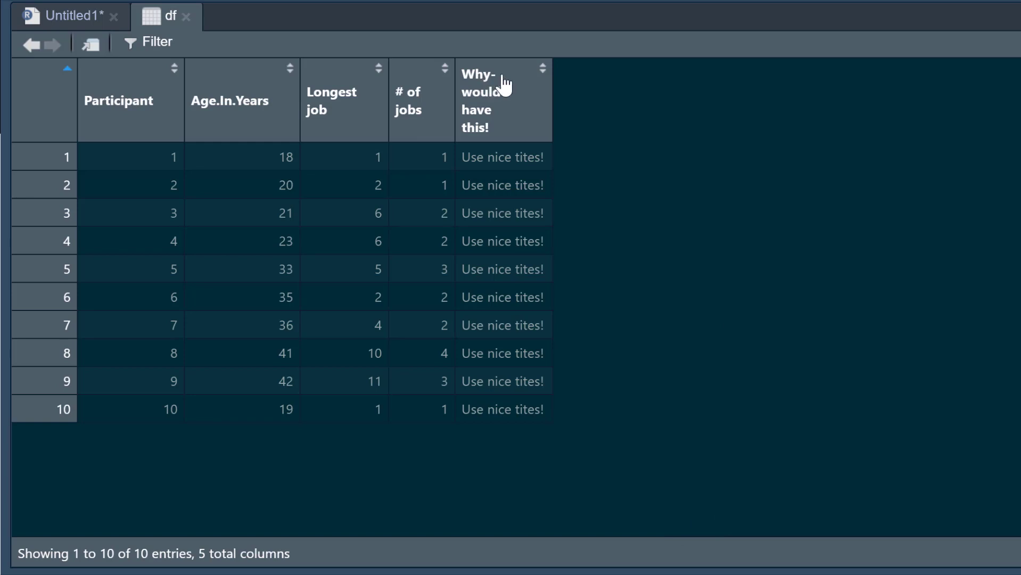
pyautogui.moveTo(620, 160)
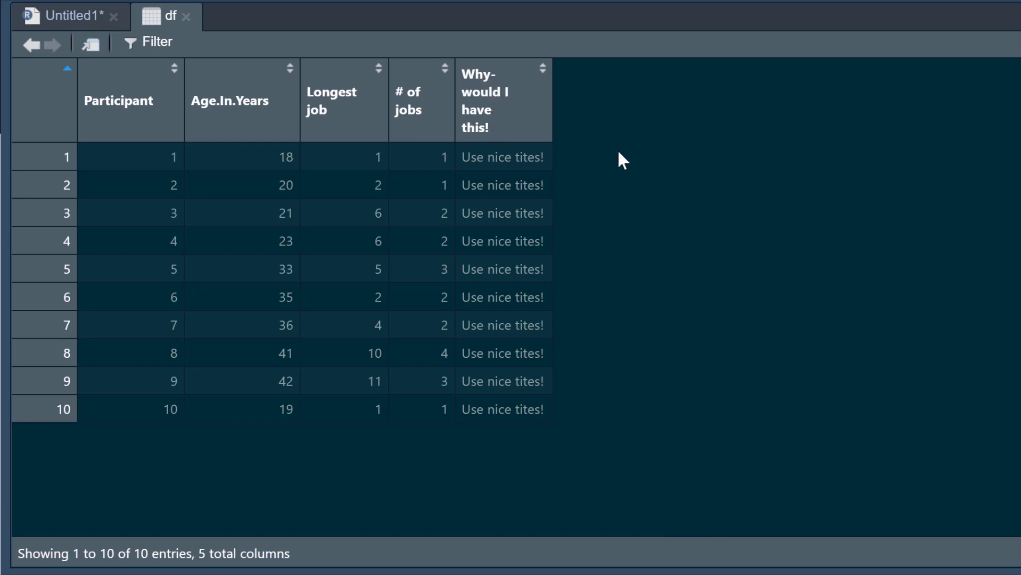
pyautogui.moveTo(603, 138)
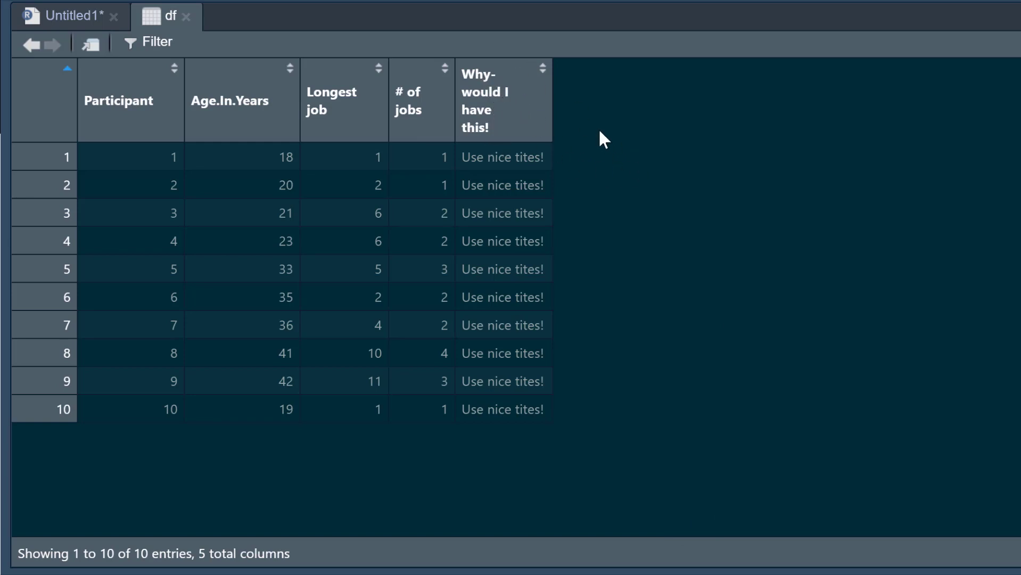
pyautogui.moveTo(444, 119)
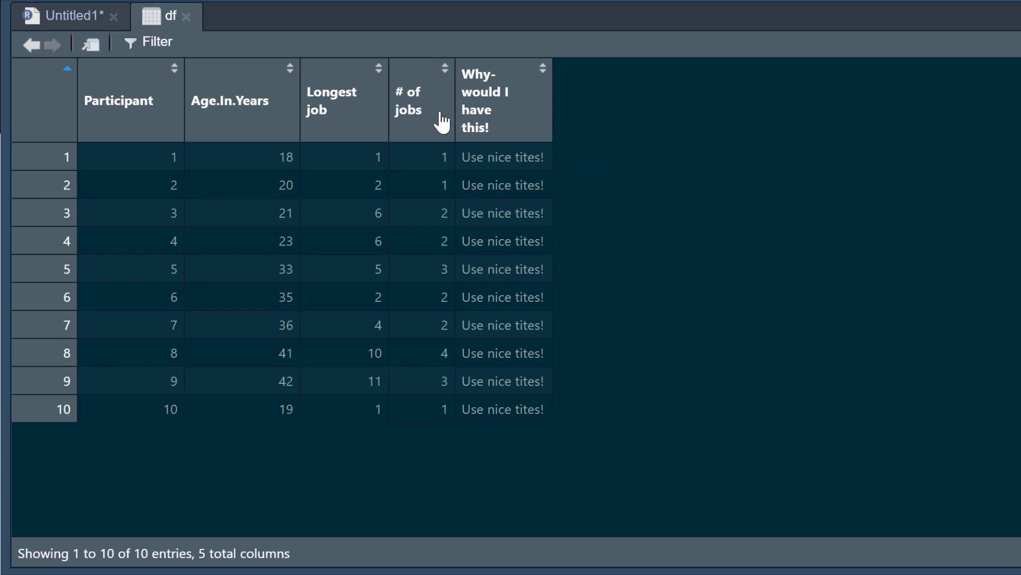
pyautogui.moveTo(664, 162)
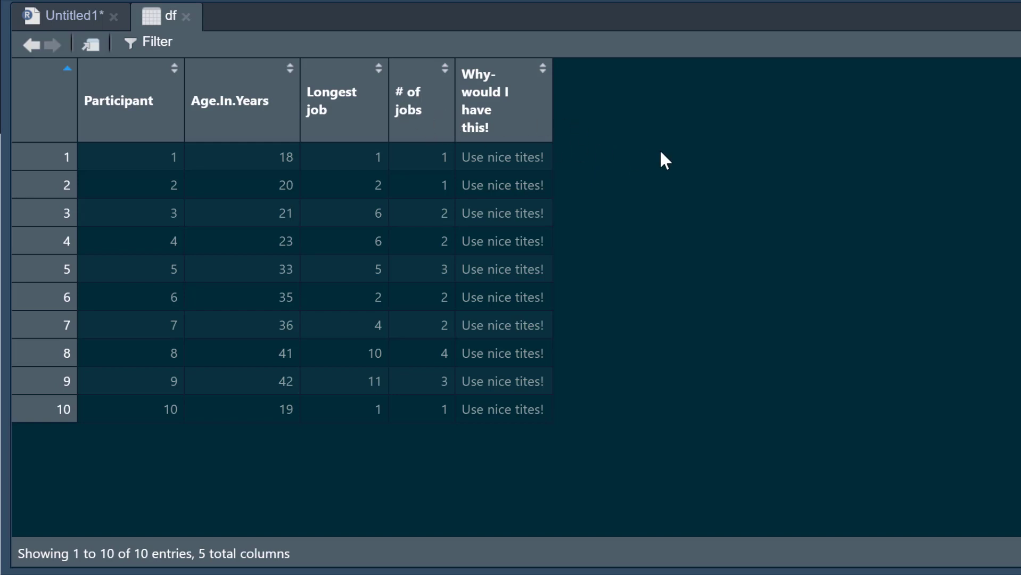
pyautogui.moveTo(877, 254)
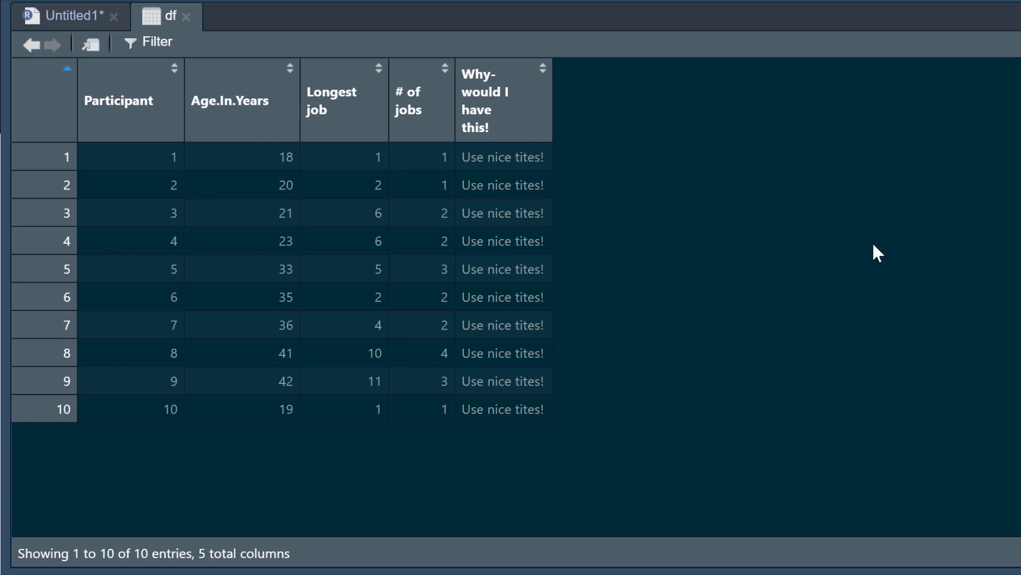
pyautogui.moveTo(808, 187)
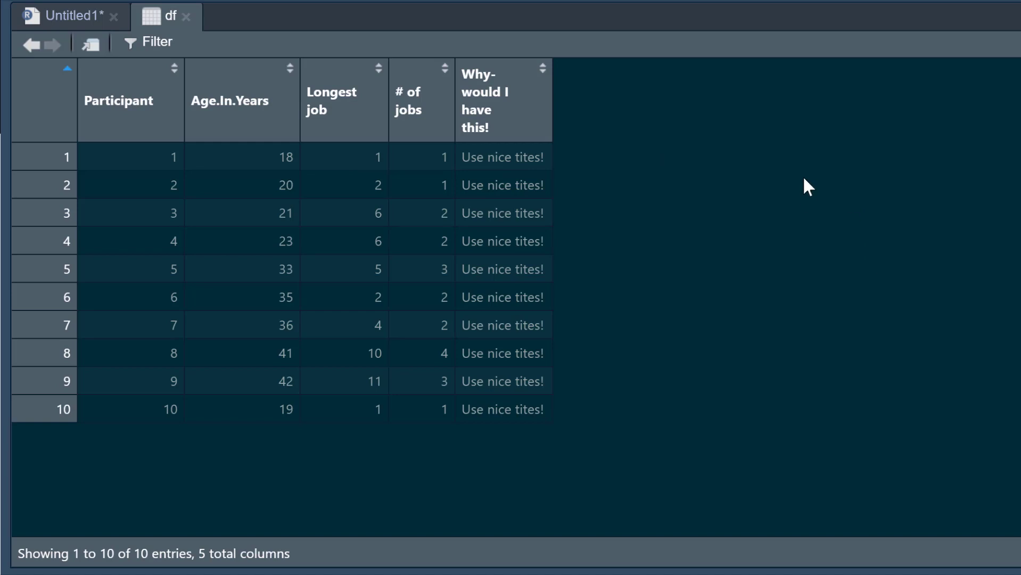
pyautogui.moveTo(775, 160)
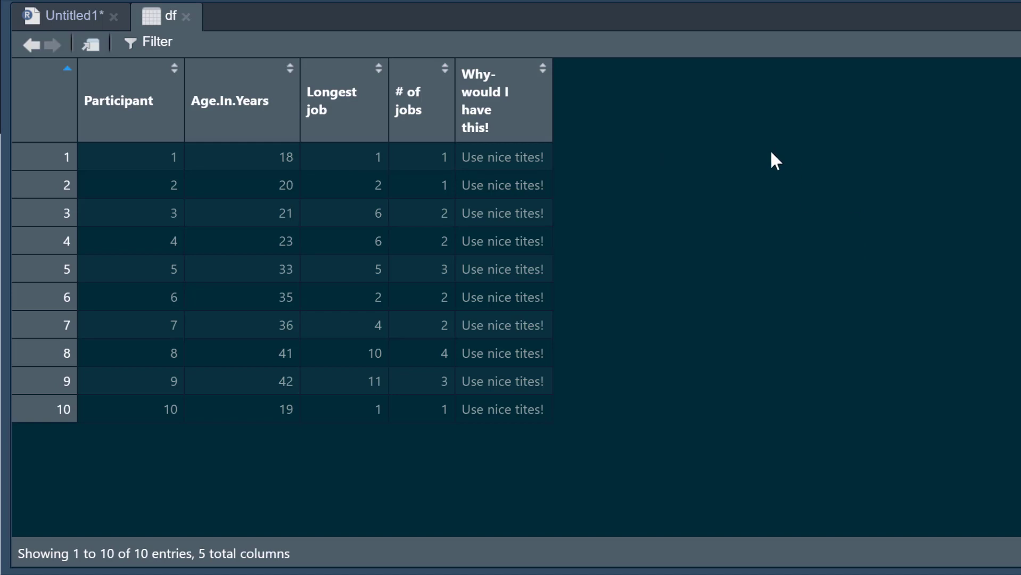
pyautogui.moveTo(401, 117)
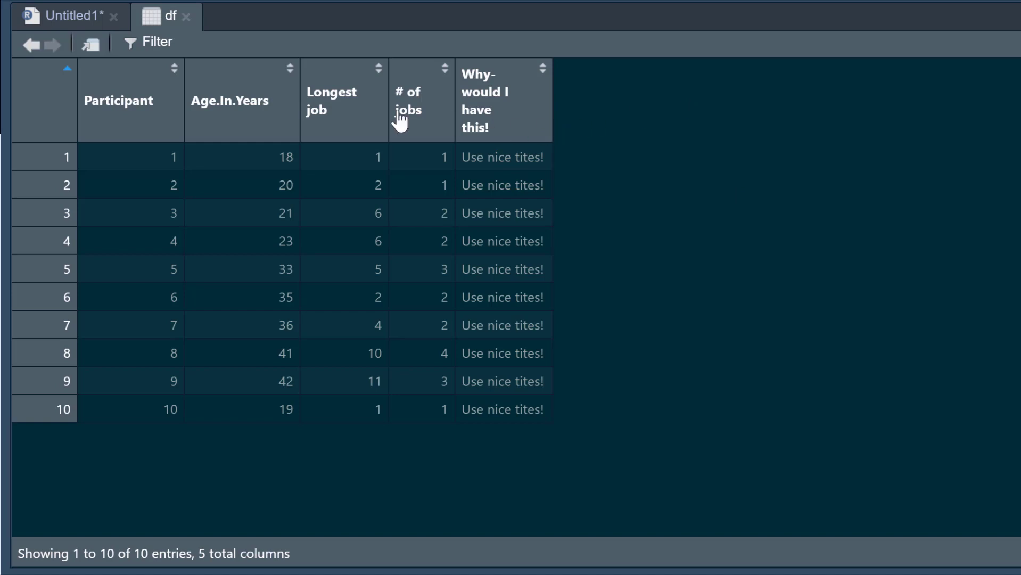
pyautogui.moveTo(360, 127)
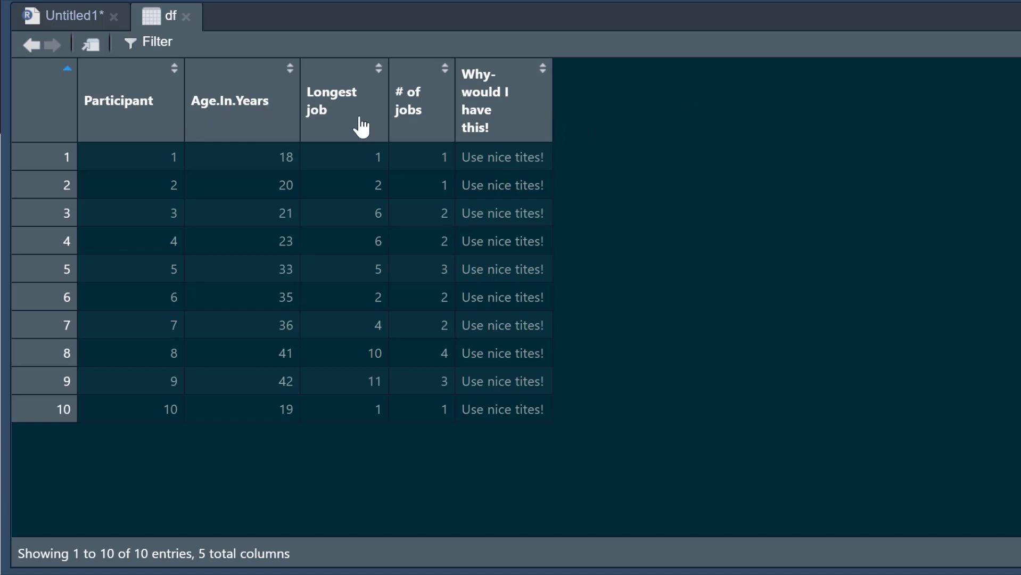
pyautogui.moveTo(640, 138)
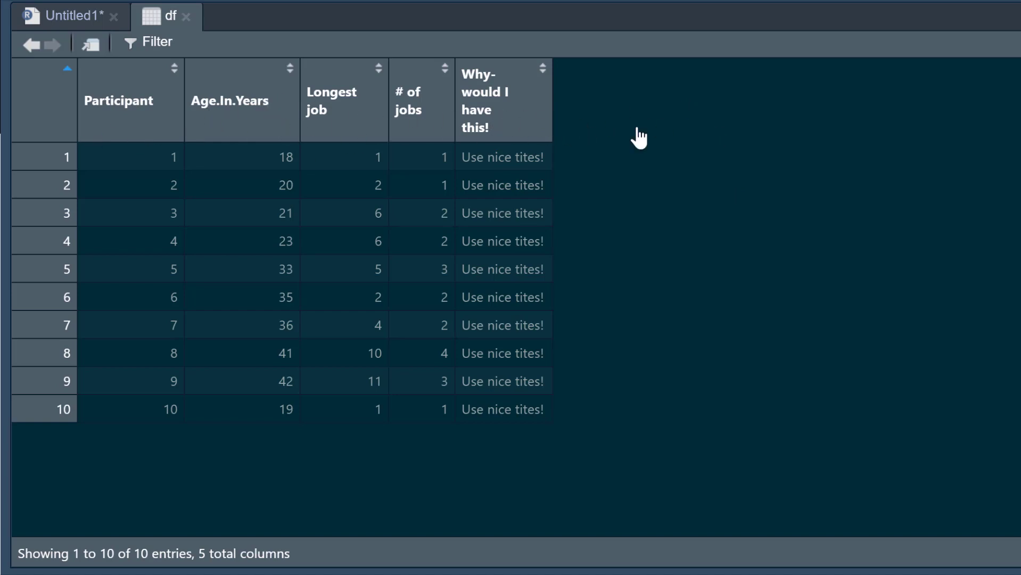
pyautogui.moveTo(666, 124)
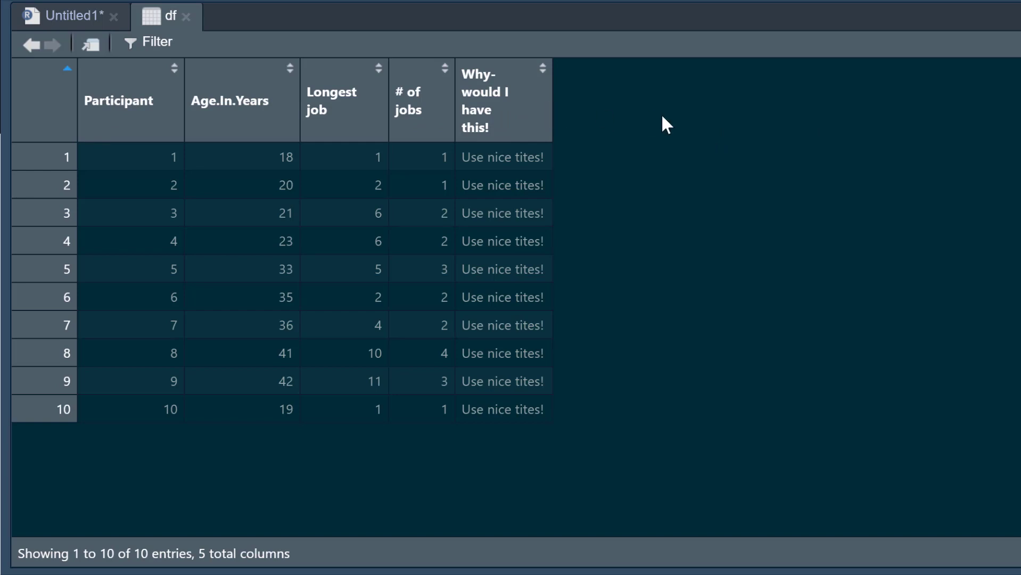
pyautogui.moveTo(80, 33)
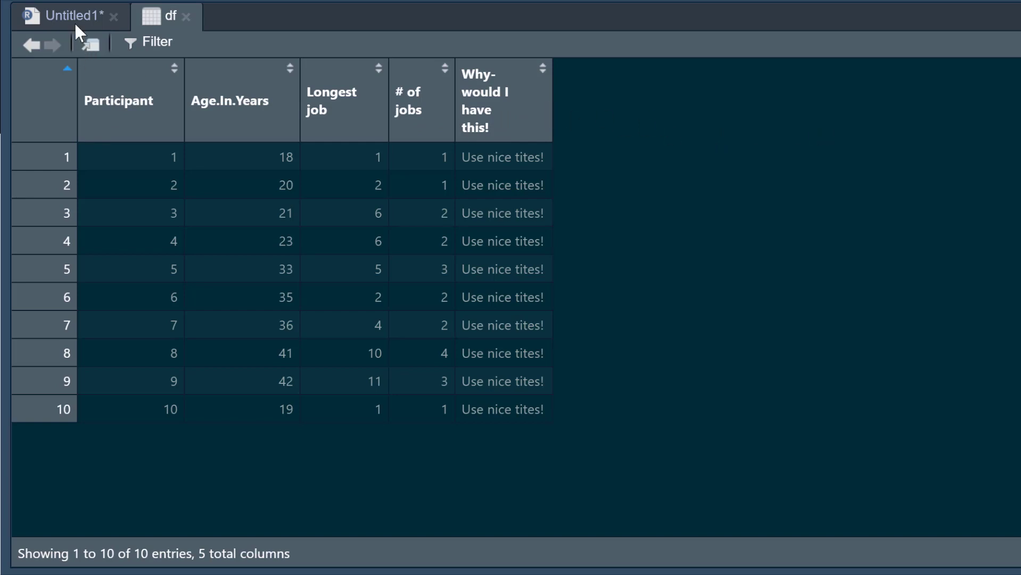
# Return to the Untitled1 script and run library(janitor) and df1 <- clean_names(df)
pyautogui.click(65, 16)
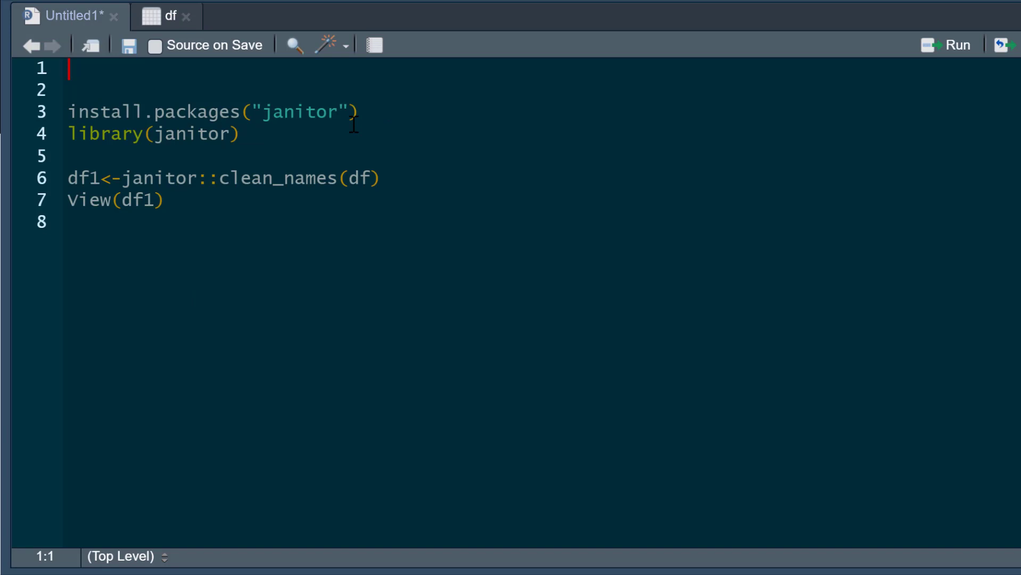
pyautogui.moveTo(369, 136)
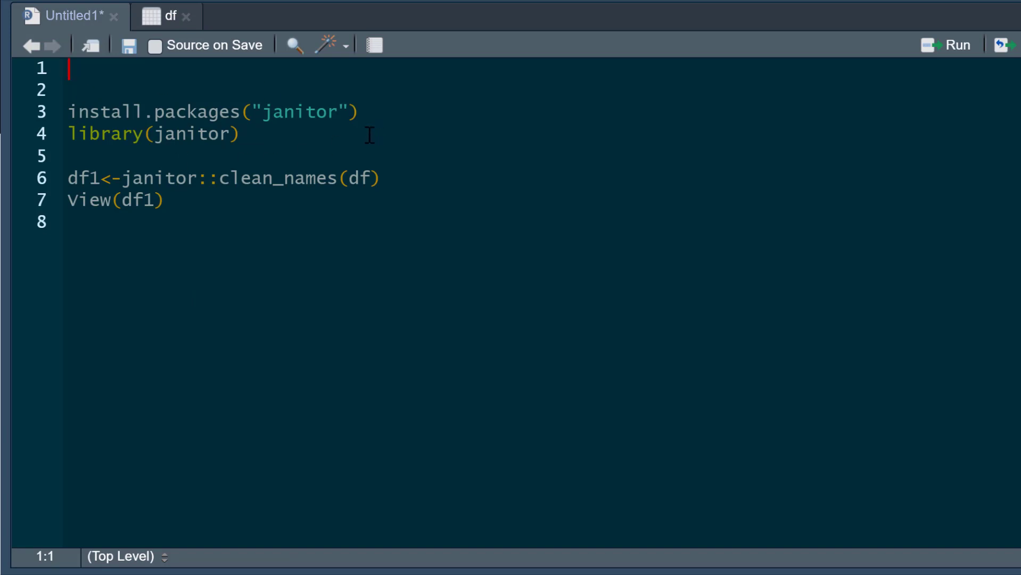
pyautogui.click(242, 134)
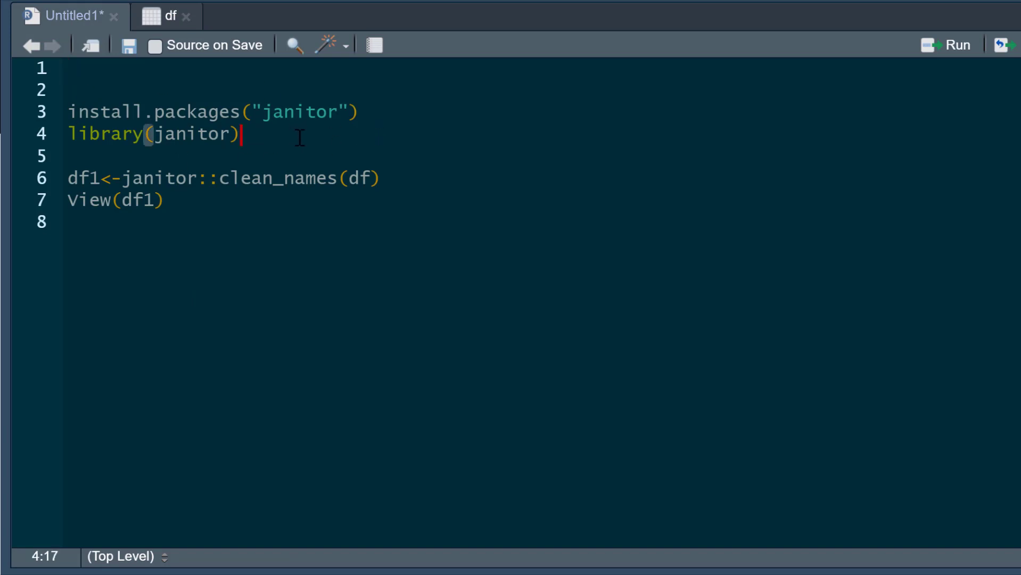
pyautogui.click(957, 45)
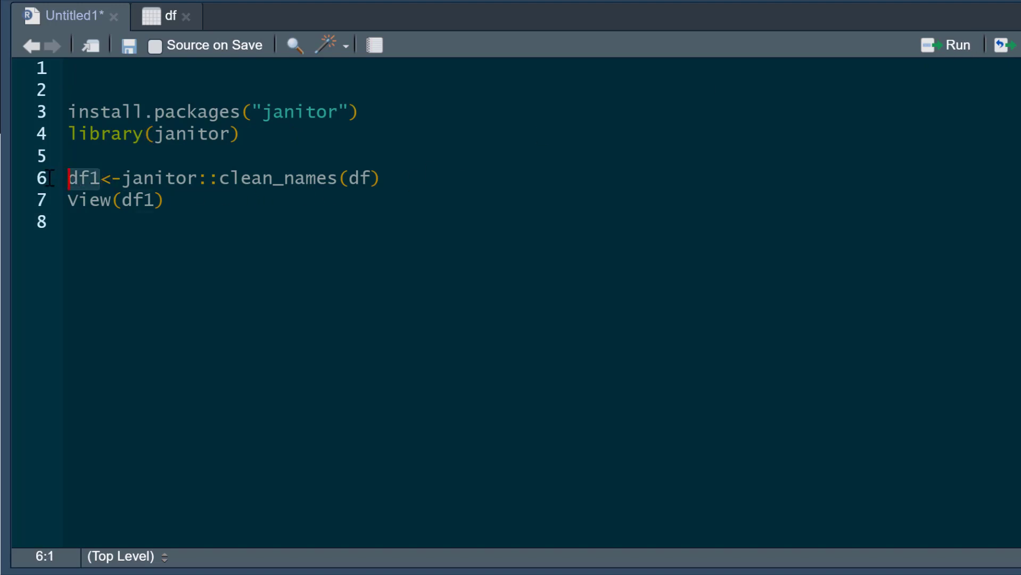
pyautogui.click(343, 178)
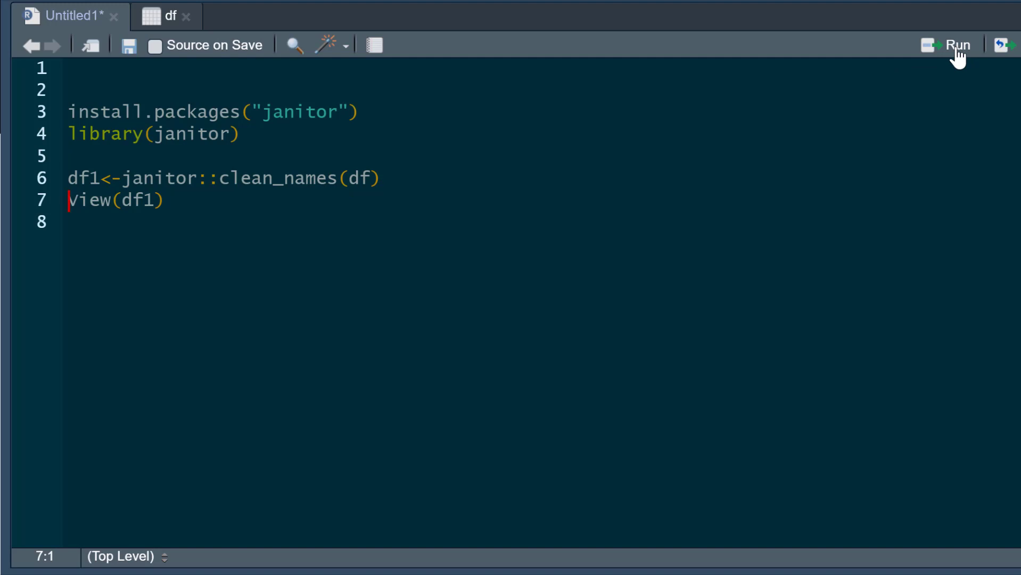
# Run View(df1) to show snake_case columns age_in_years, number_of_jobs, why_would_i_have_this
pyautogui.click(955, 44)
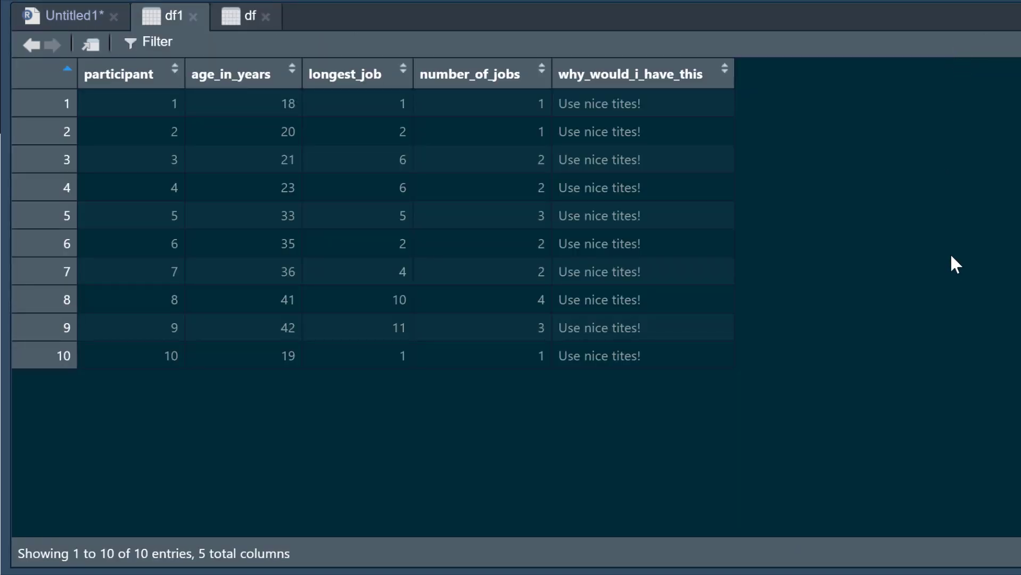
pyautogui.moveTo(244, 101)
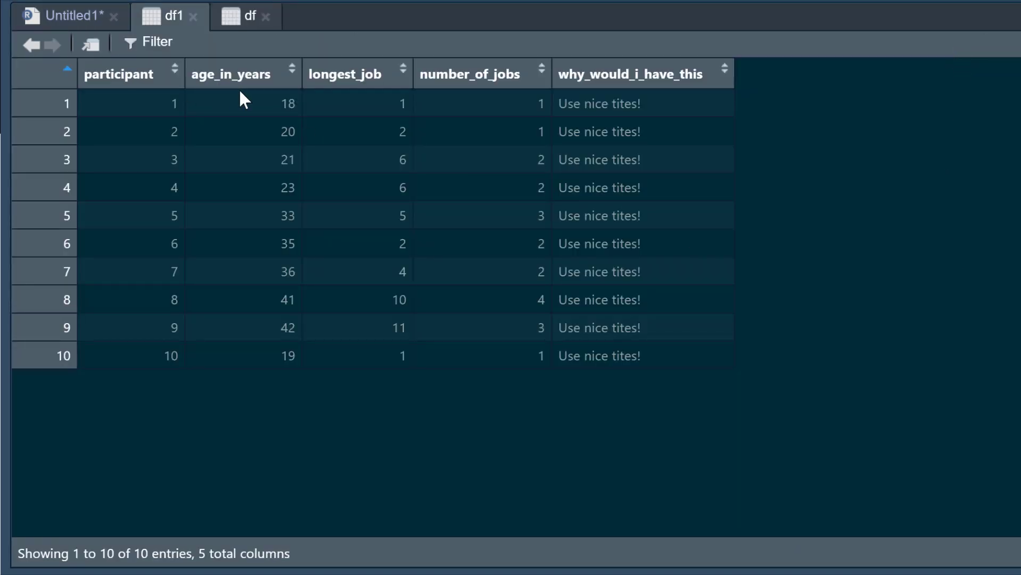
pyautogui.moveTo(296, 108)
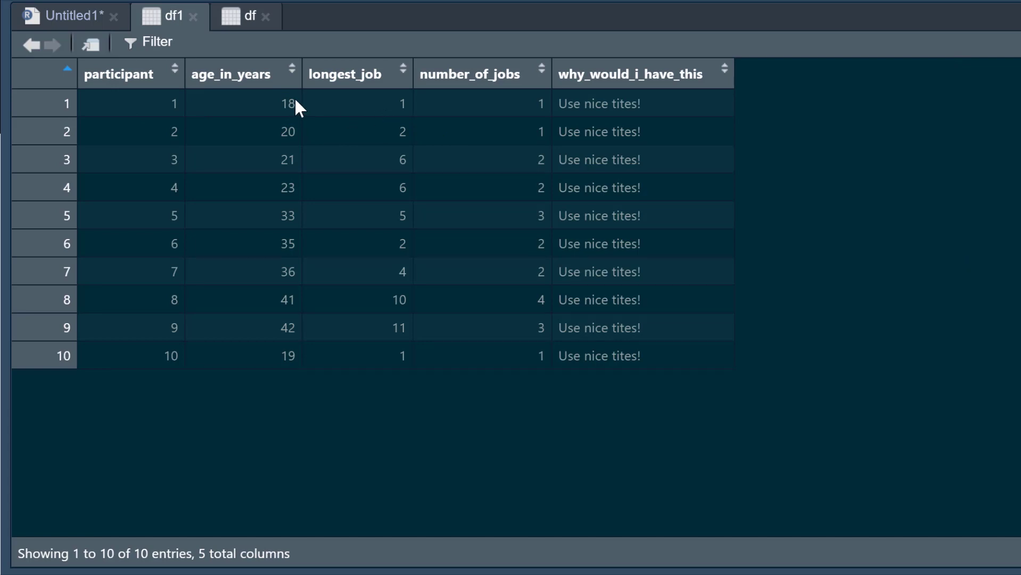
pyautogui.moveTo(267, 81)
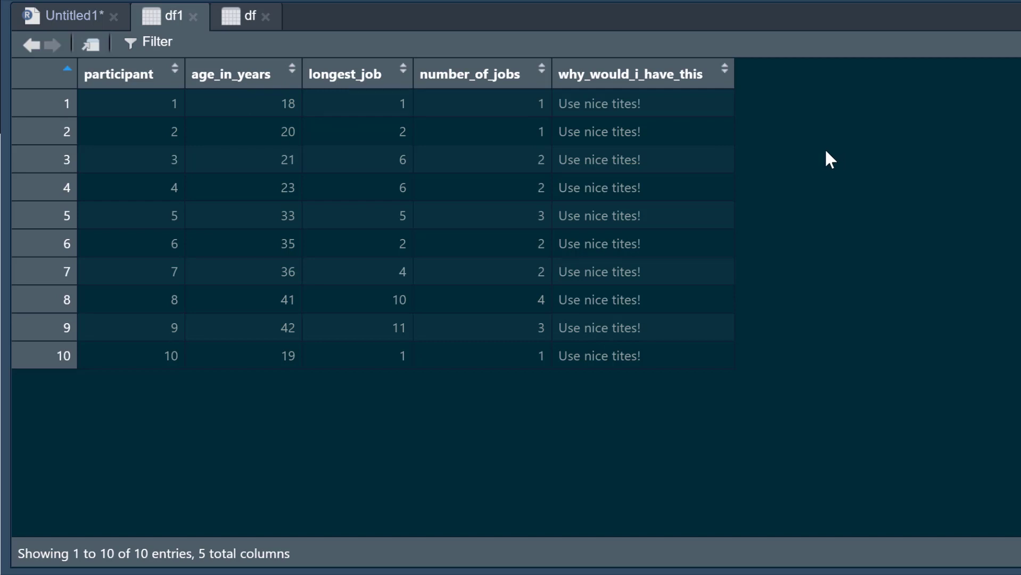
pyautogui.moveTo(436, 85)
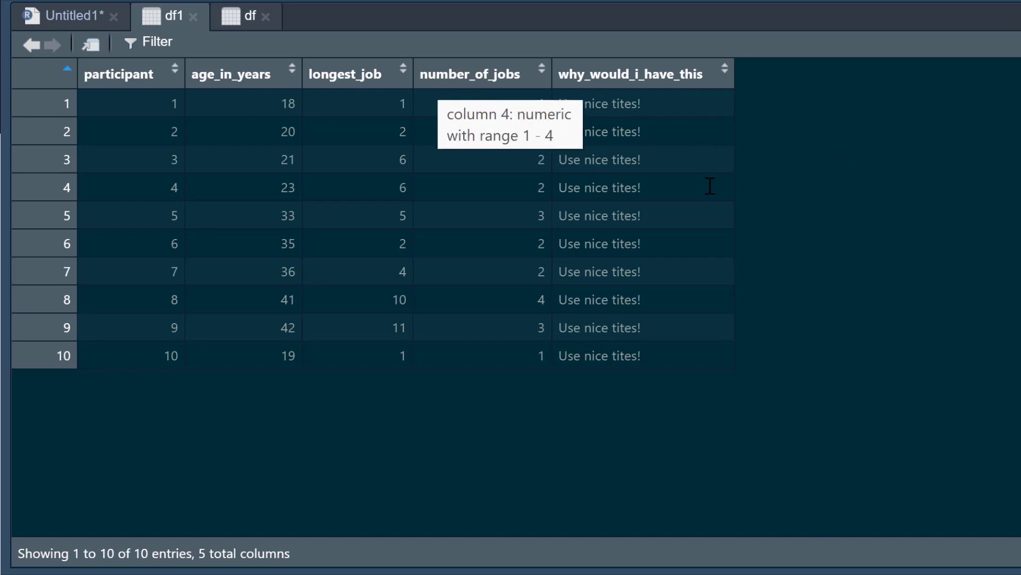
pyautogui.moveTo(897, 226)
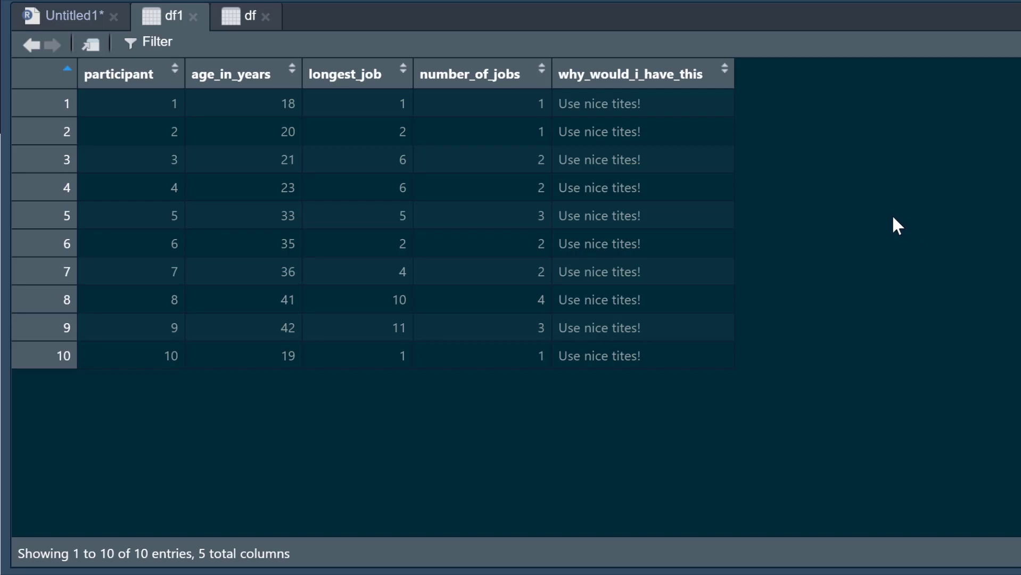
pyautogui.moveTo(482, 85)
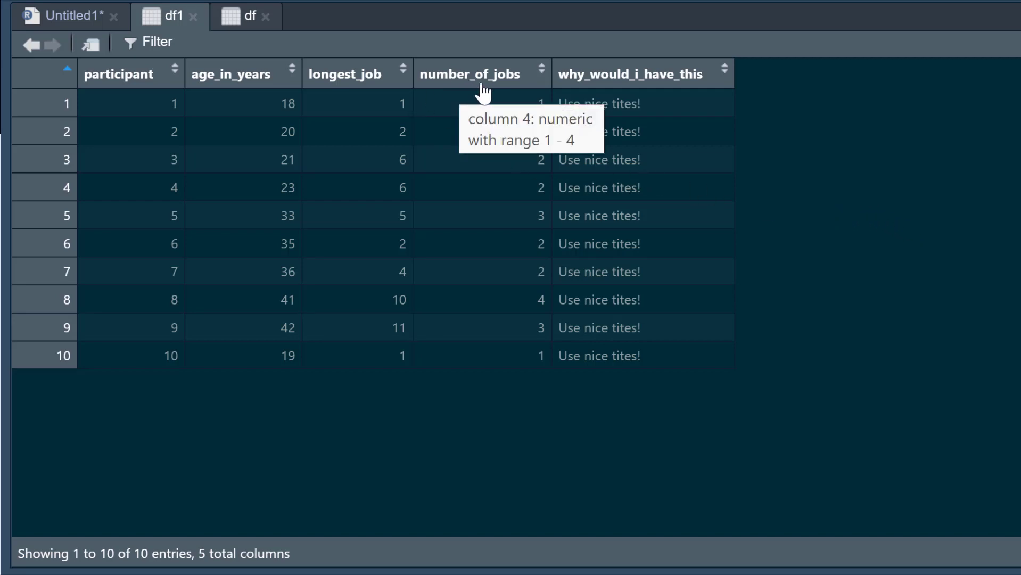
pyautogui.moveTo(906, 225)
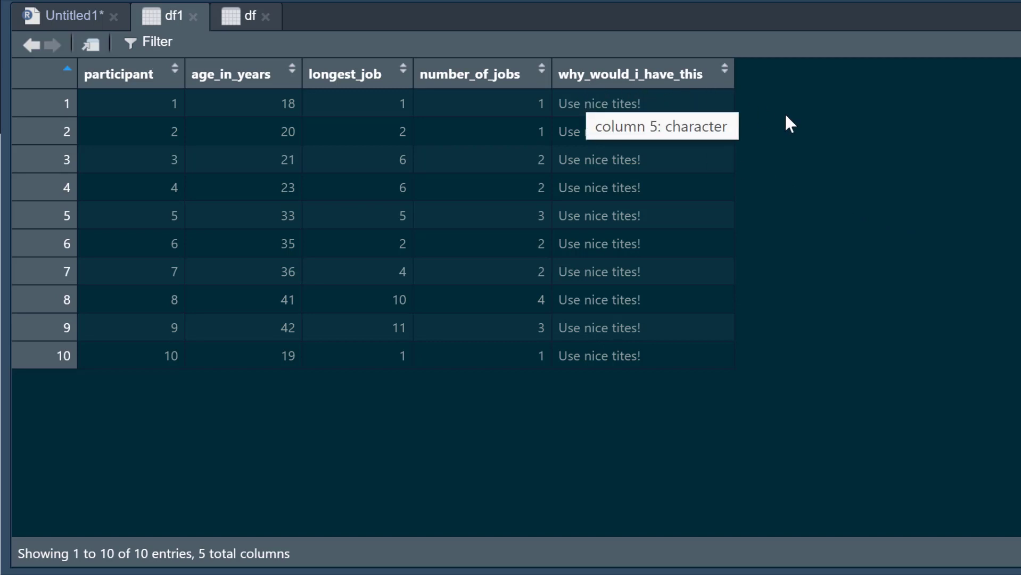
pyautogui.moveTo(830, 217)
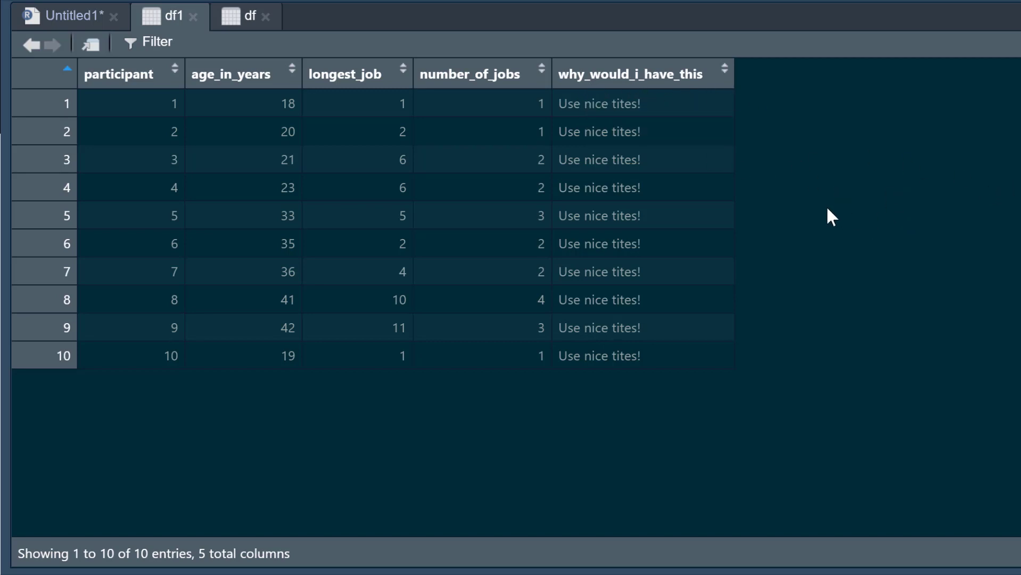
pyautogui.moveTo(668, 361)
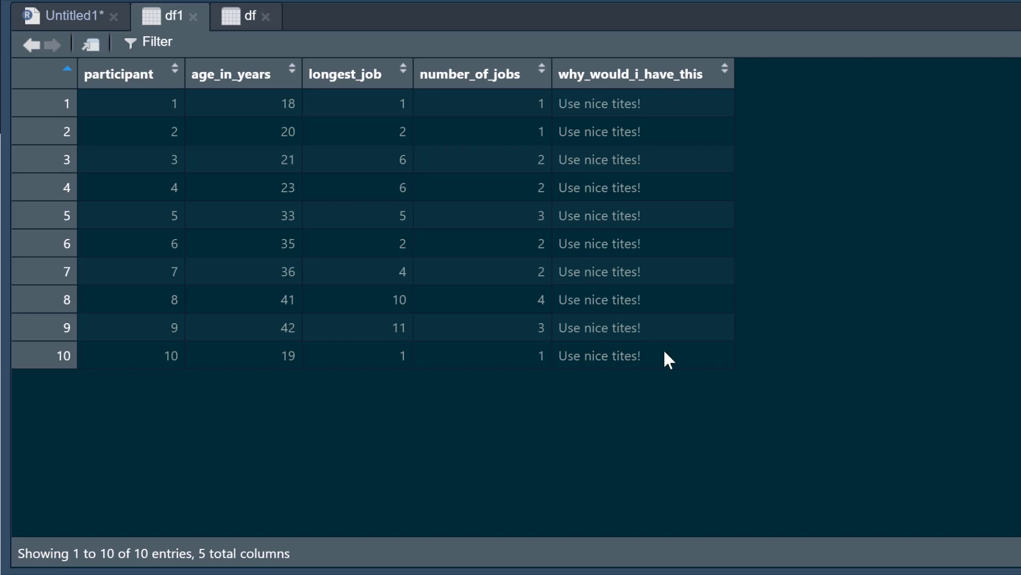
pyautogui.moveTo(707, 334)
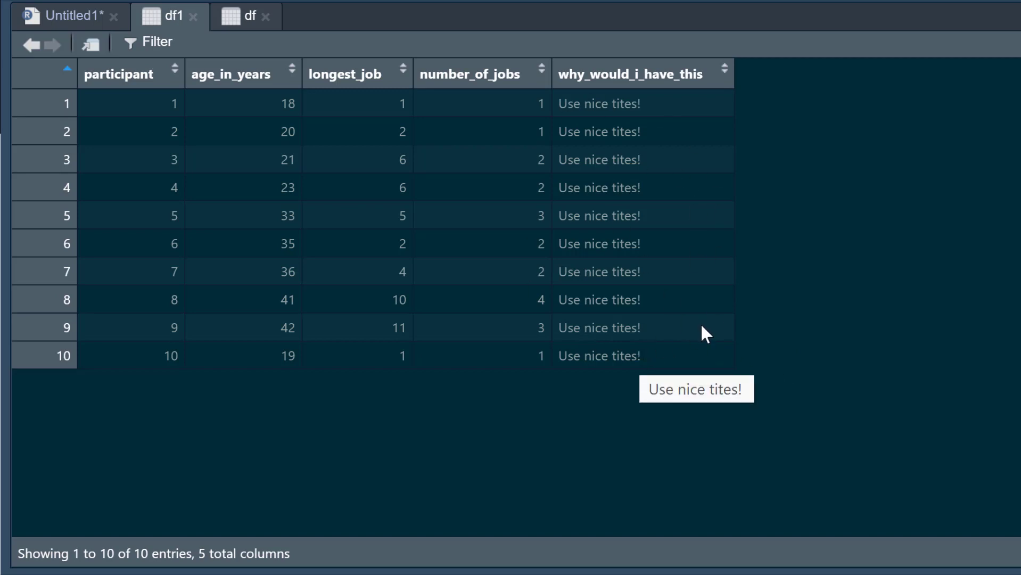